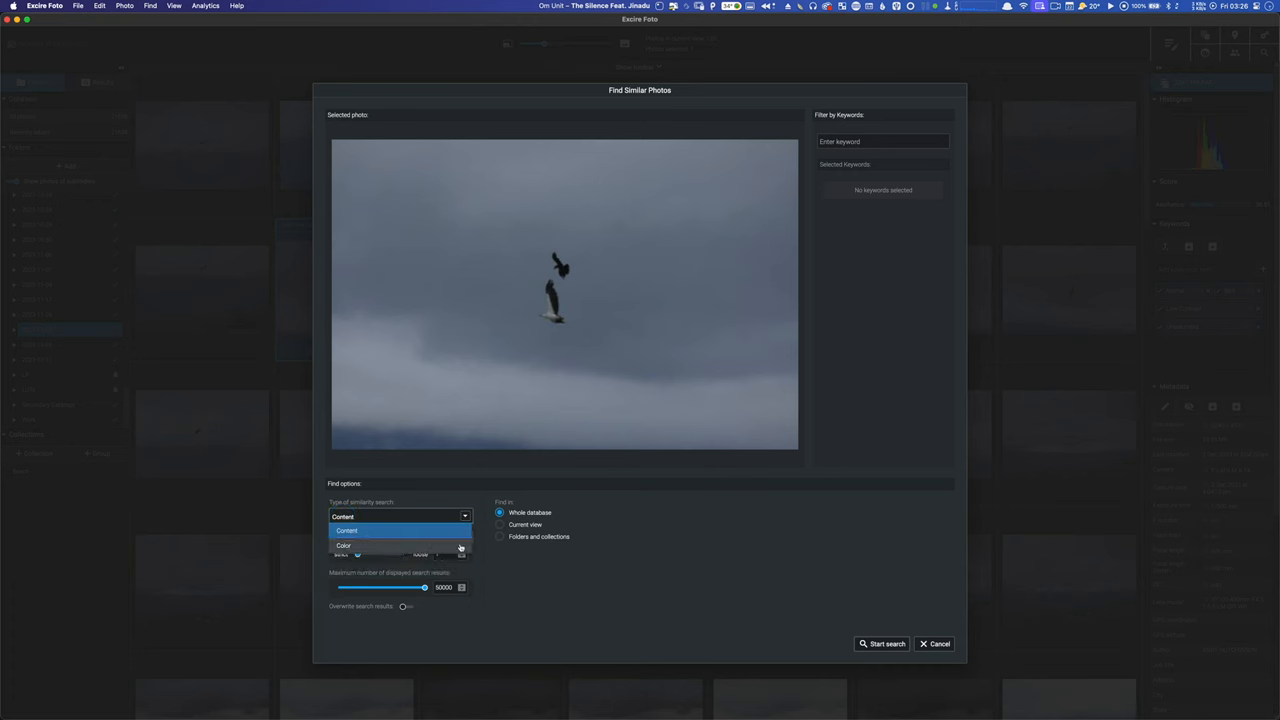
Step: Choose Content as the type of similarity search for the two-birds-in-sky photo
click(346, 530)
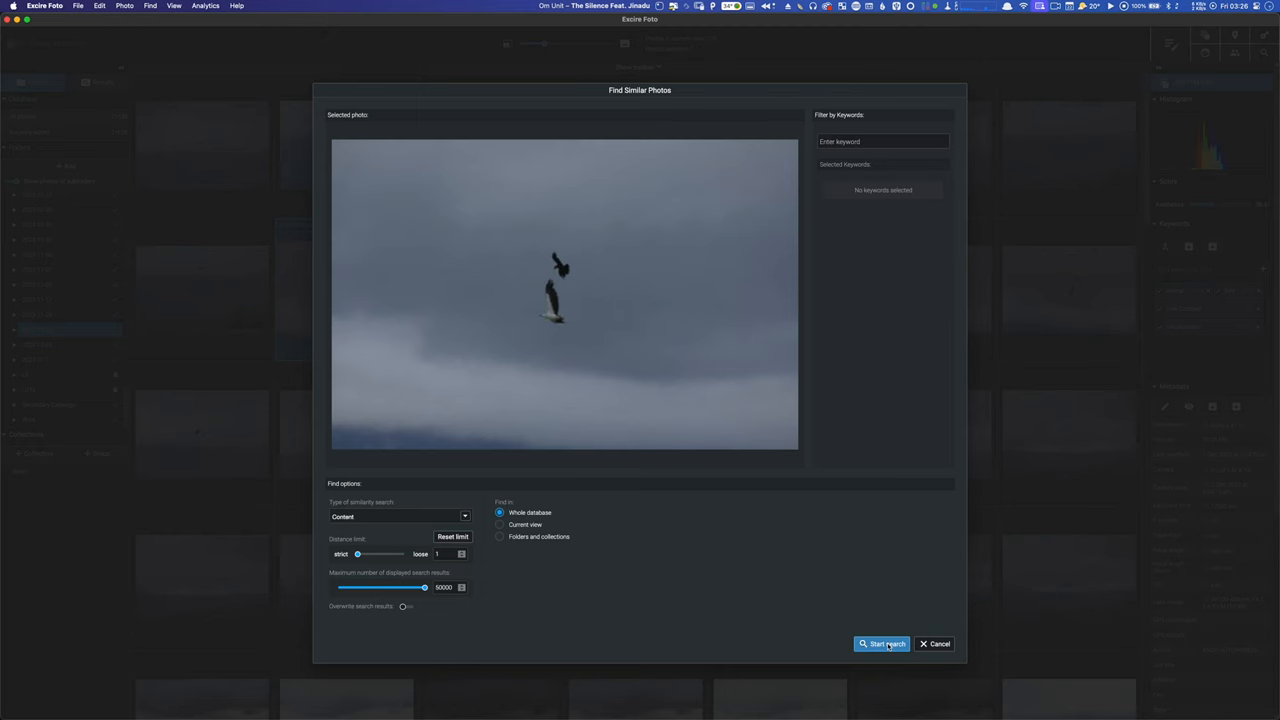
Step: Start the similarity search and browse the grid of matching bird-over-sky-and-sea photos
click(882, 644)
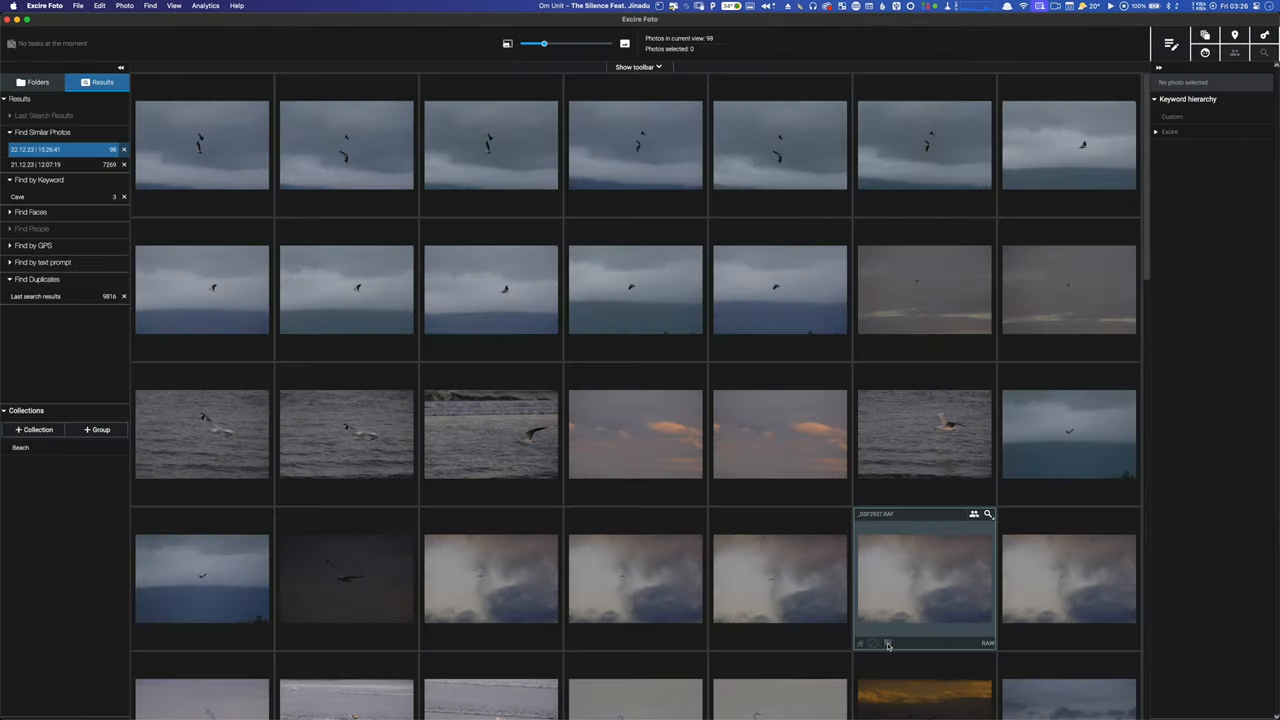
scroll(down, 3)
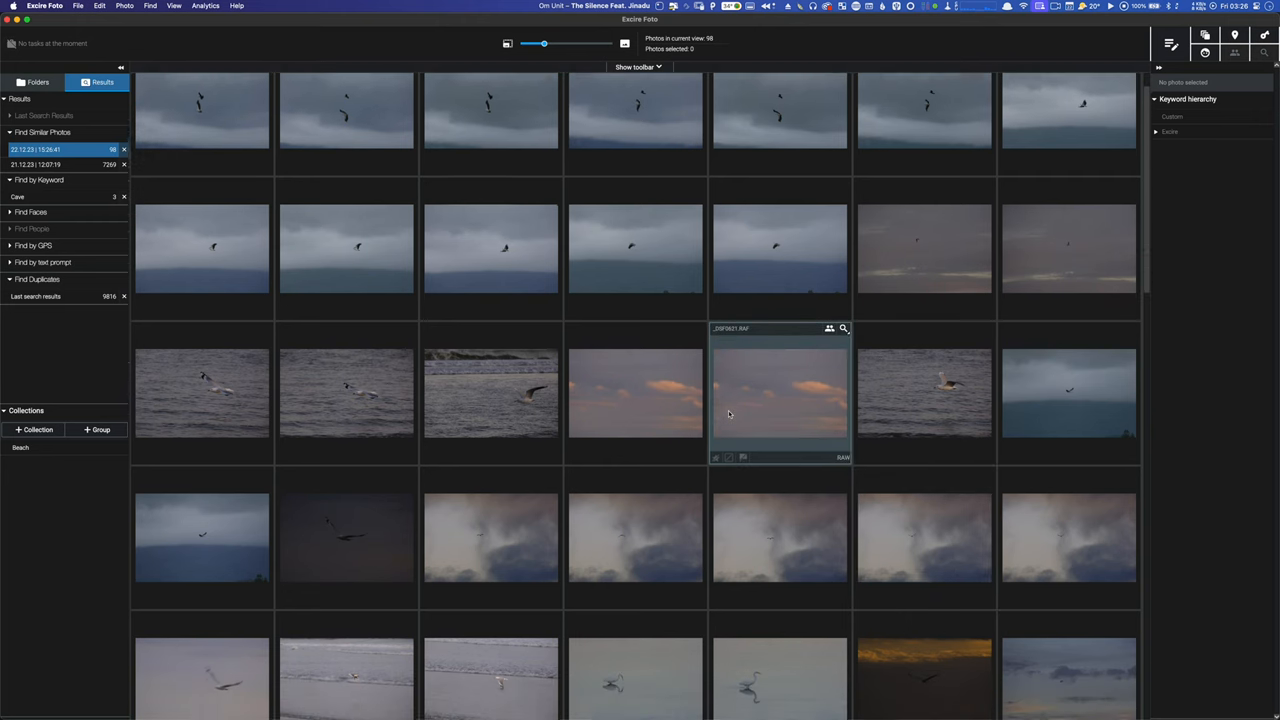
scroll(down, 3)
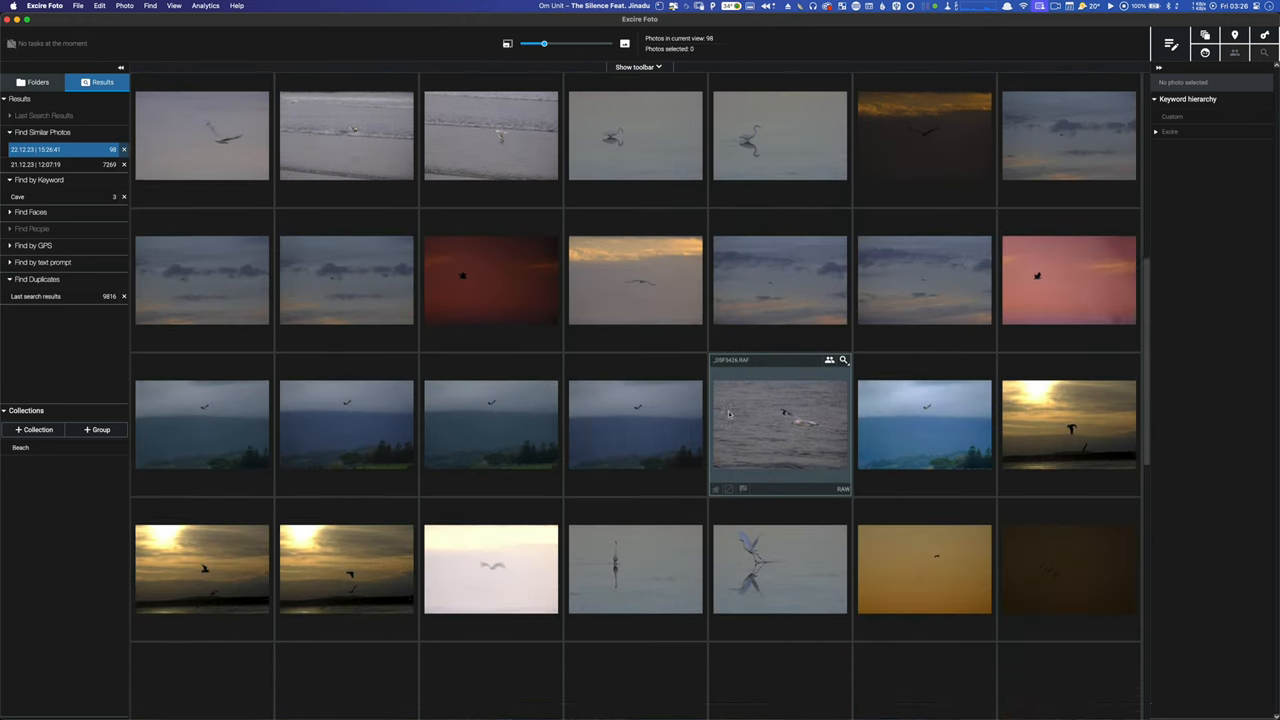
scroll(down, 3)
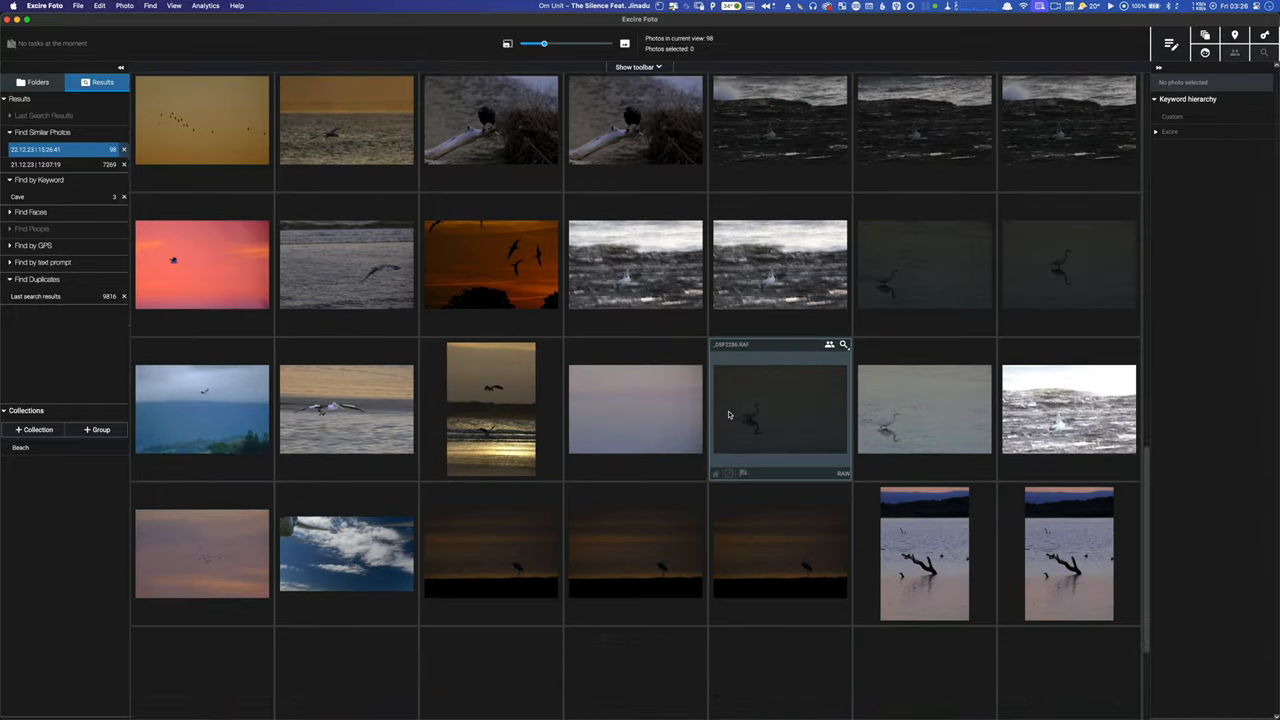
scroll(down, 3)
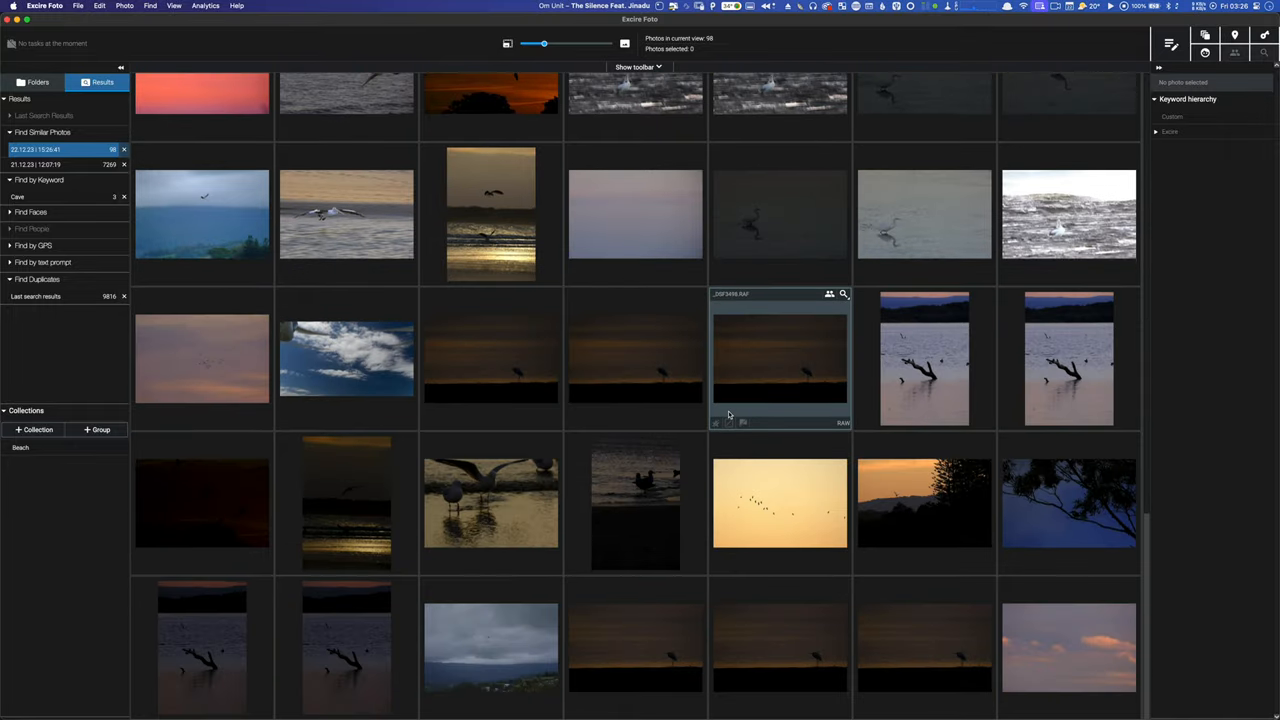
scroll(down, 3)
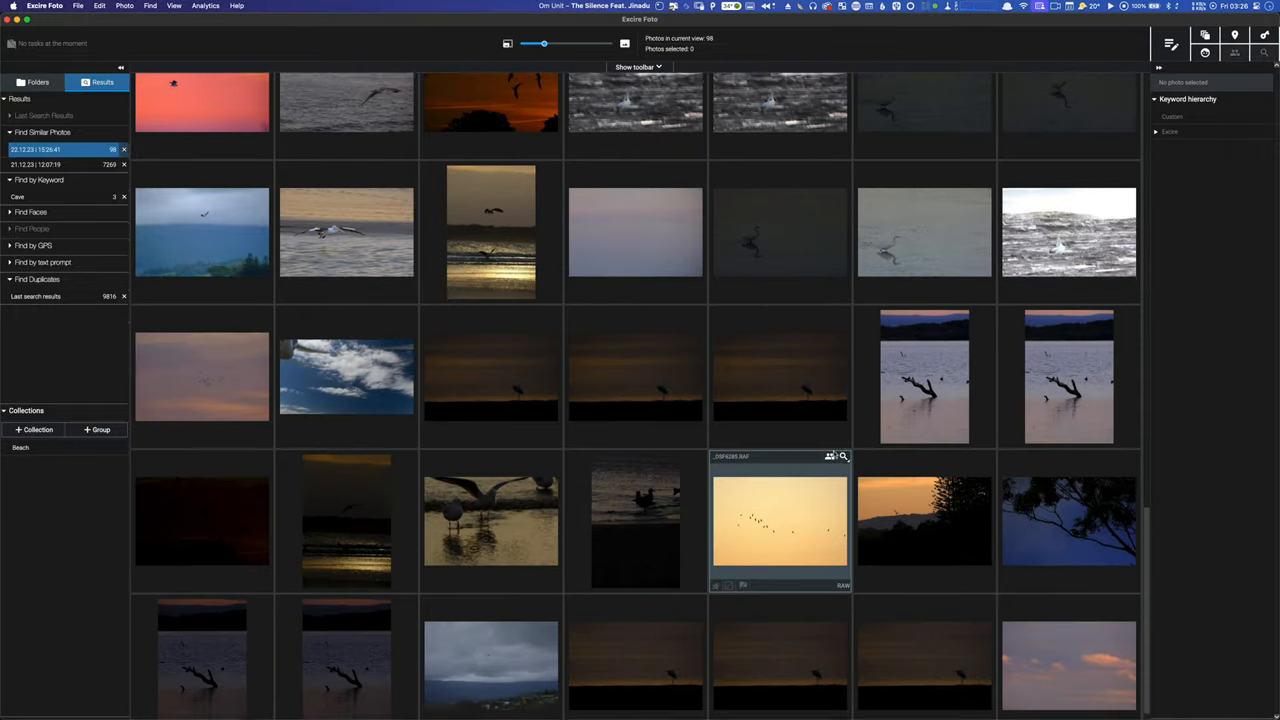
scroll(down, 3)
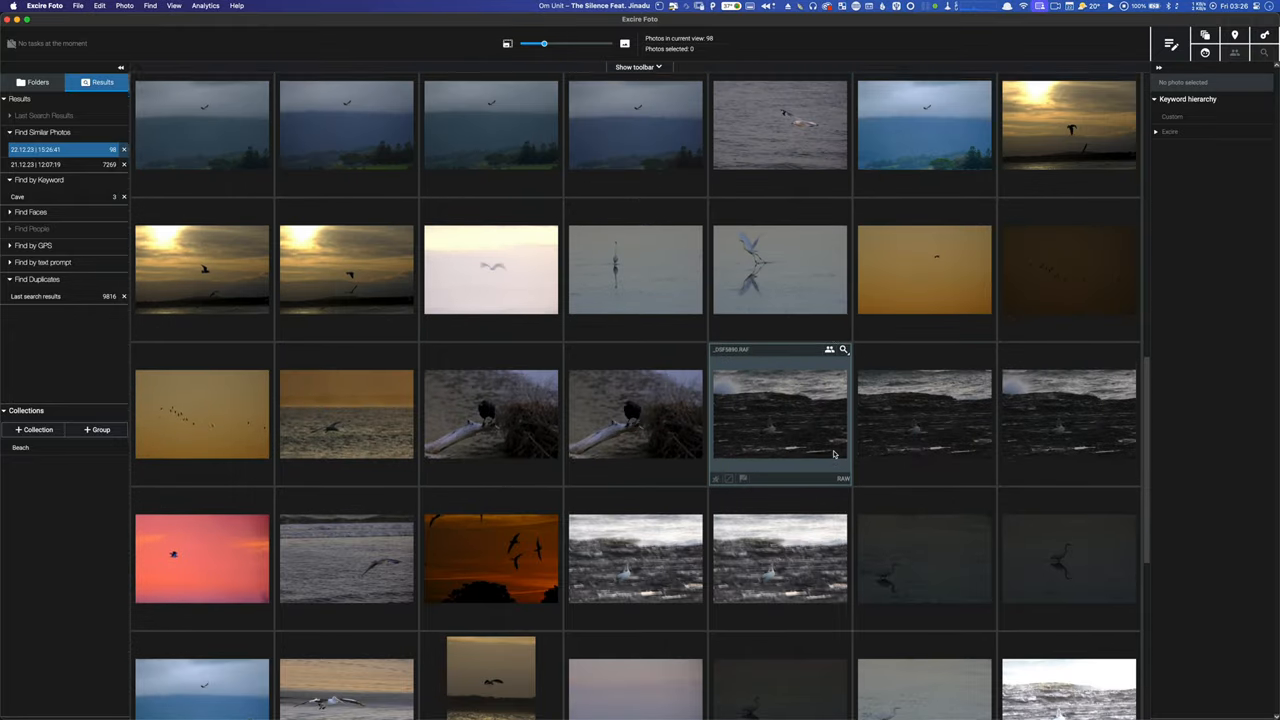